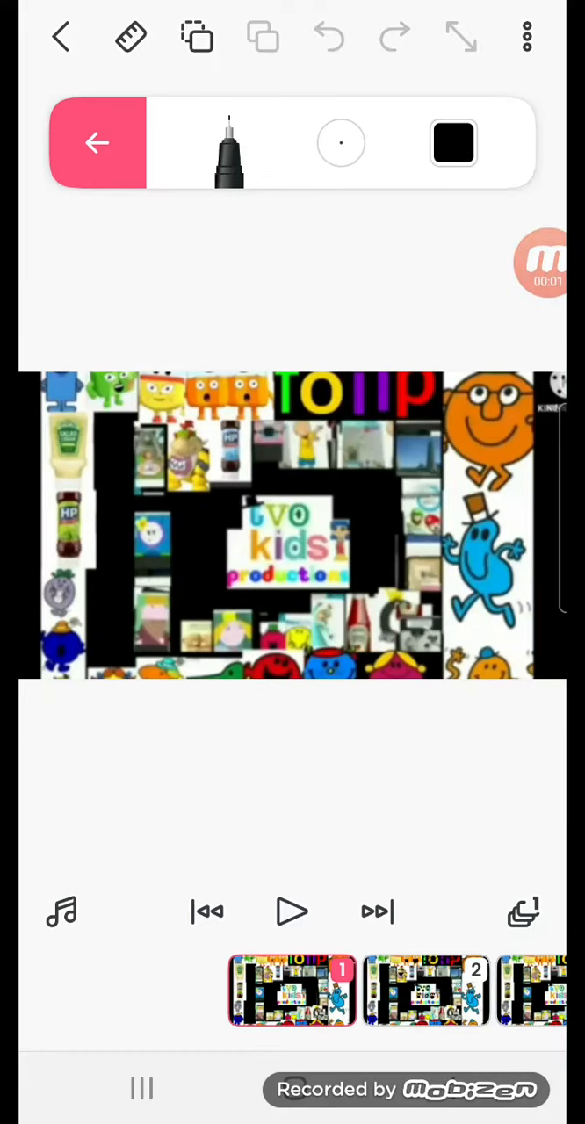
Open frame 2, with black cartoon eyes and mouths over the letters, for drawing
left_click(97, 143)
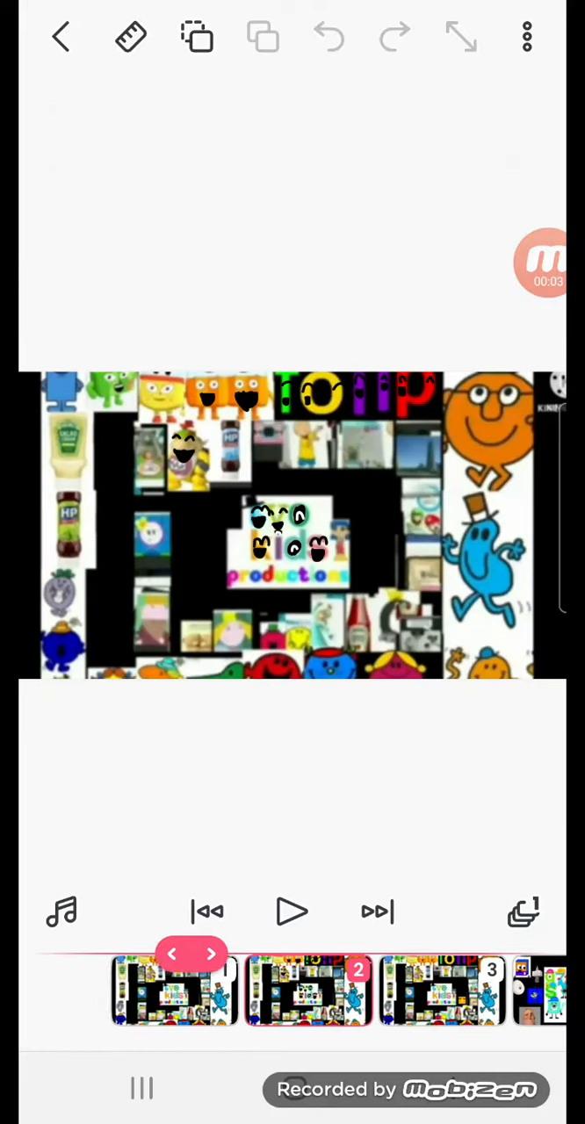
left_click(130, 37)
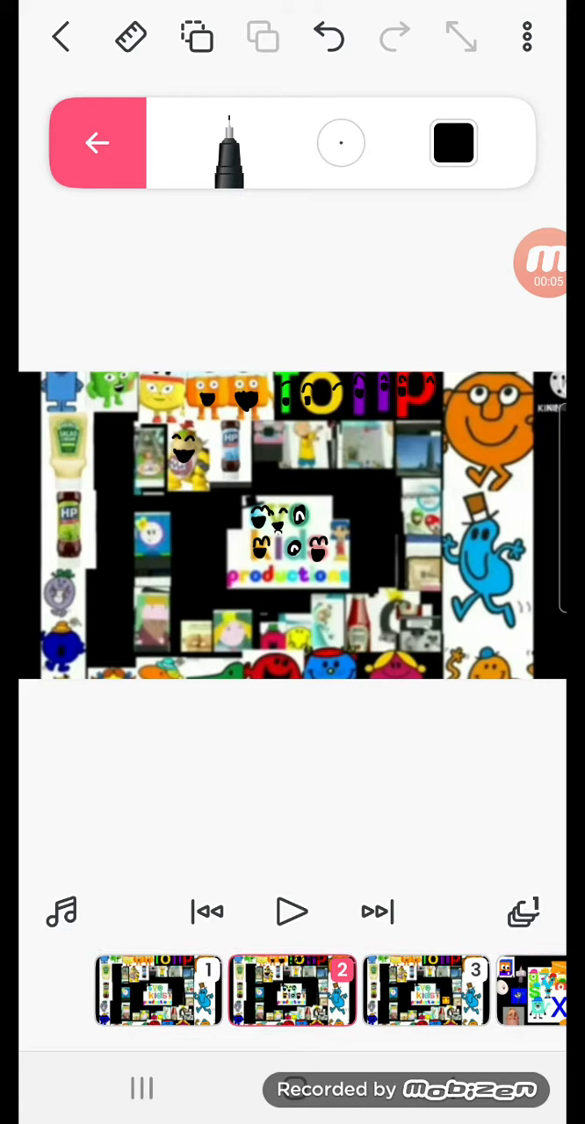